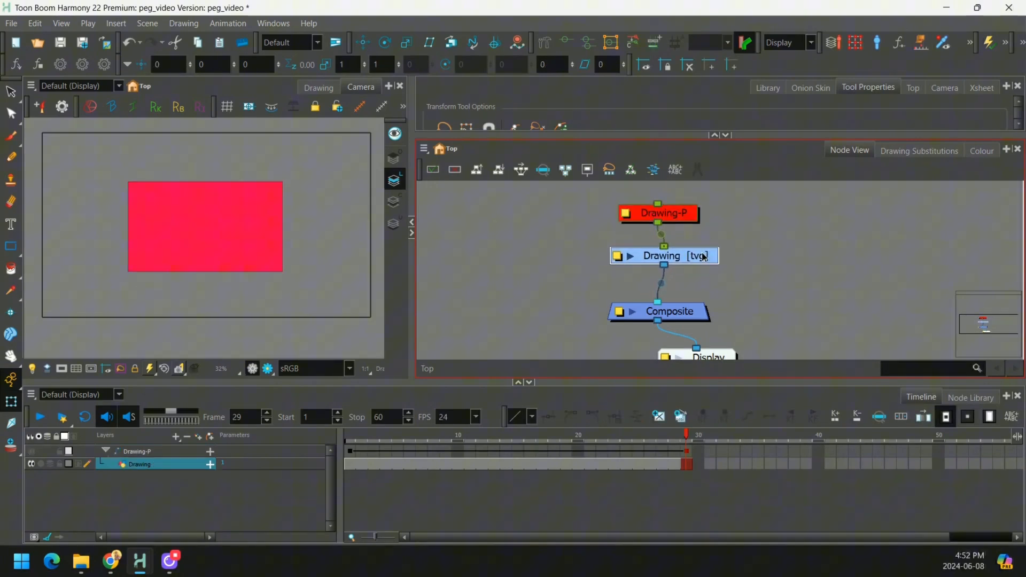
# At frame 29 move the rectangle right and skew it into a parallelogram, then return to frame 1.
pyautogui.click(657, 214)
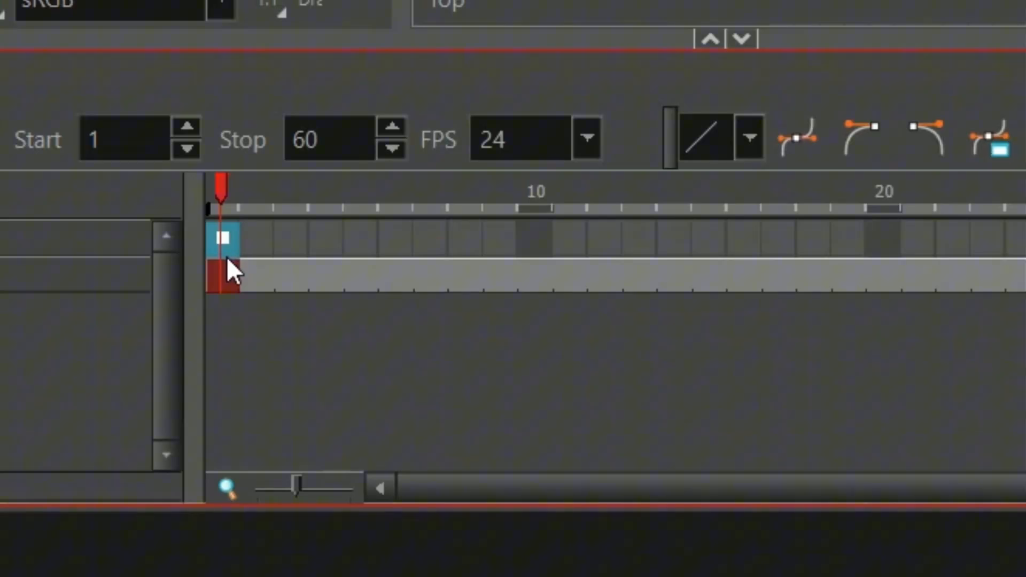
pyautogui.moveTo(237, 186)
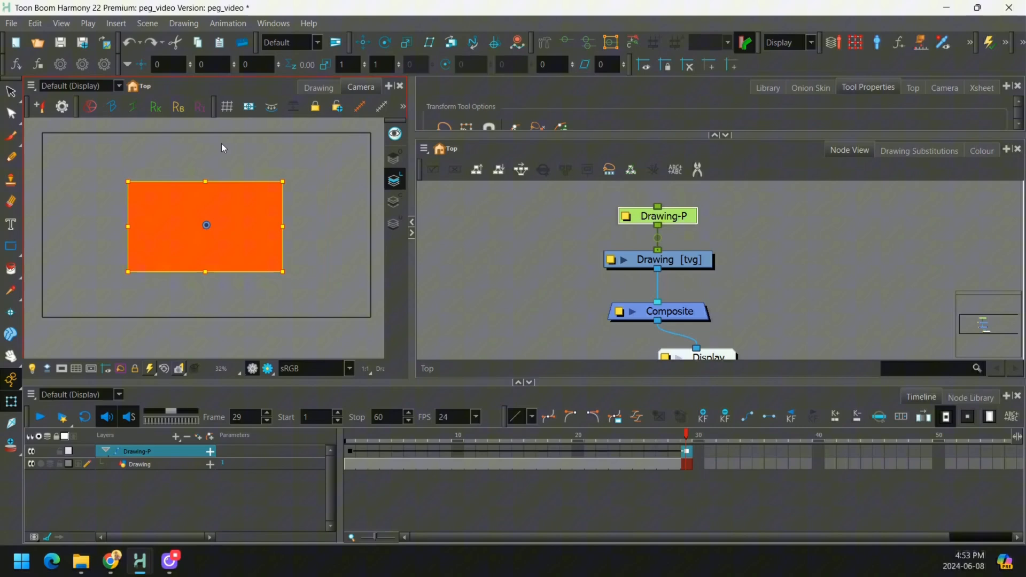
pyautogui.moveTo(206, 225); pyautogui.dragTo(290, 222)
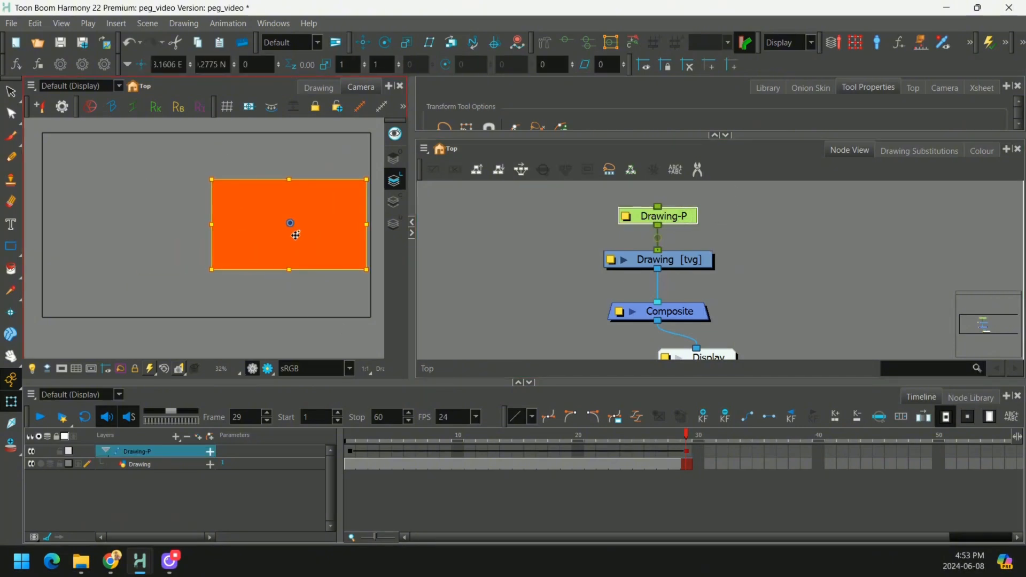
pyautogui.moveTo(366, 234); pyautogui.dragTo(317, 222)
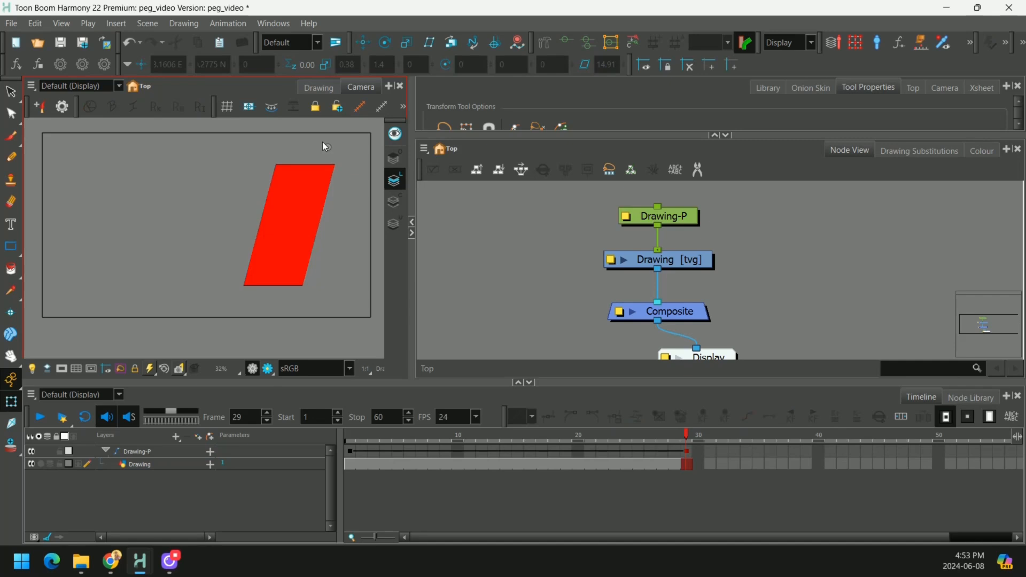
pyautogui.click(421, 435)
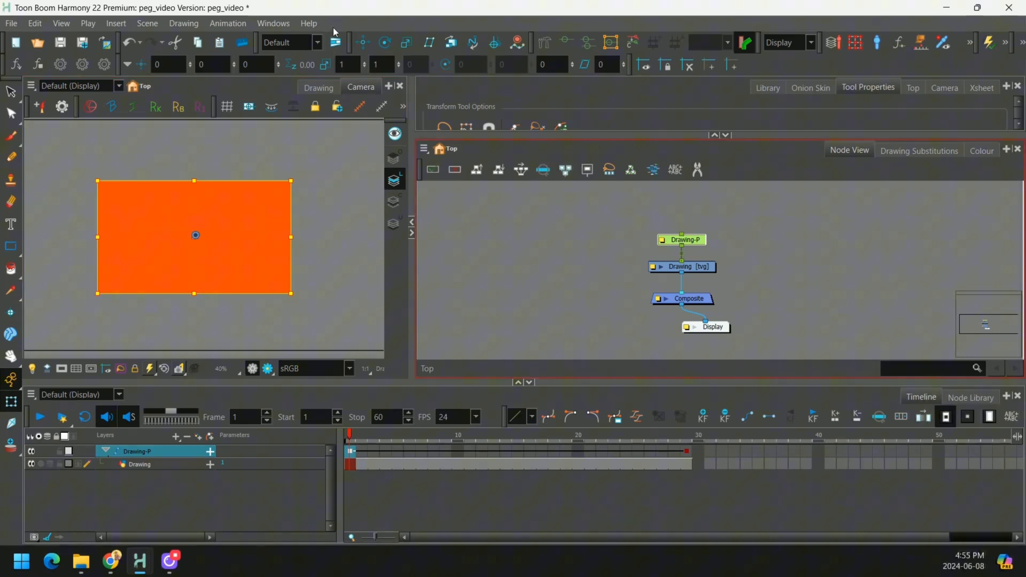
# Ctrl-drag Drawing-P's pivot to the rectangle's lower-left corner and adjust the pose at frame 19.
pyautogui.click(272, 22)
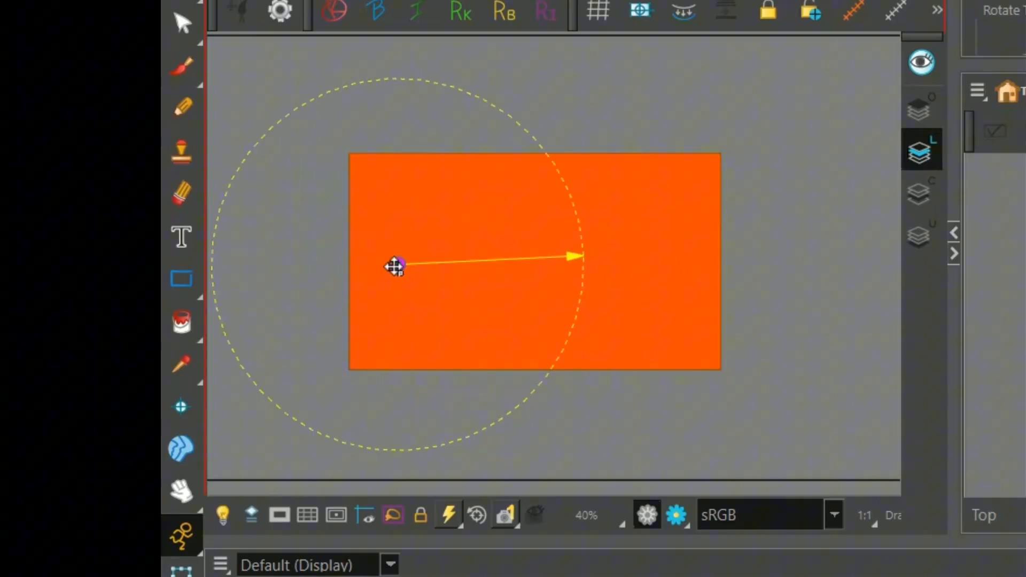
pyautogui.moveTo(392, 265); pyautogui.dragTo(364, 357)
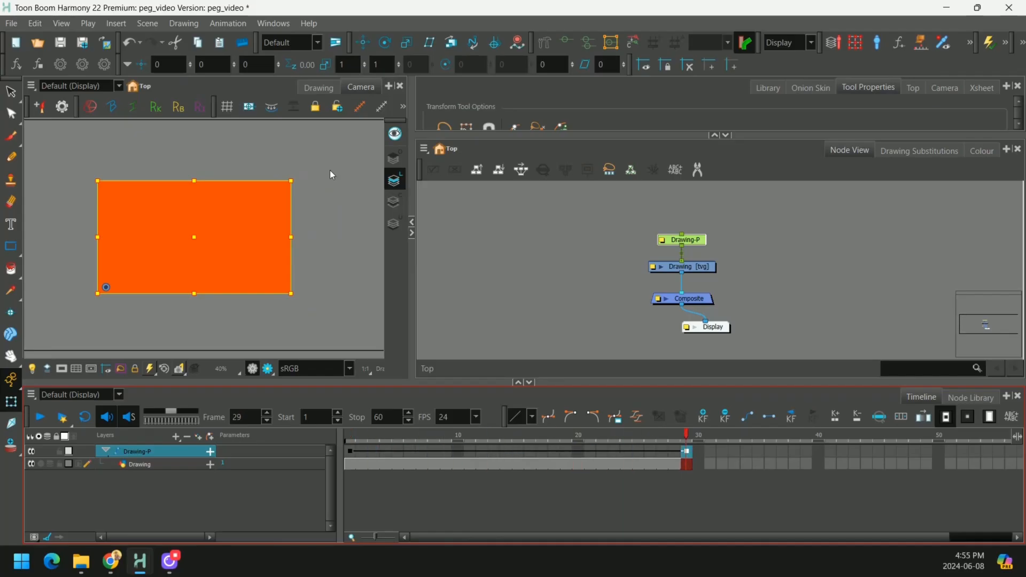
pyautogui.moveTo(289, 180); pyautogui.dragTo(282, 165)
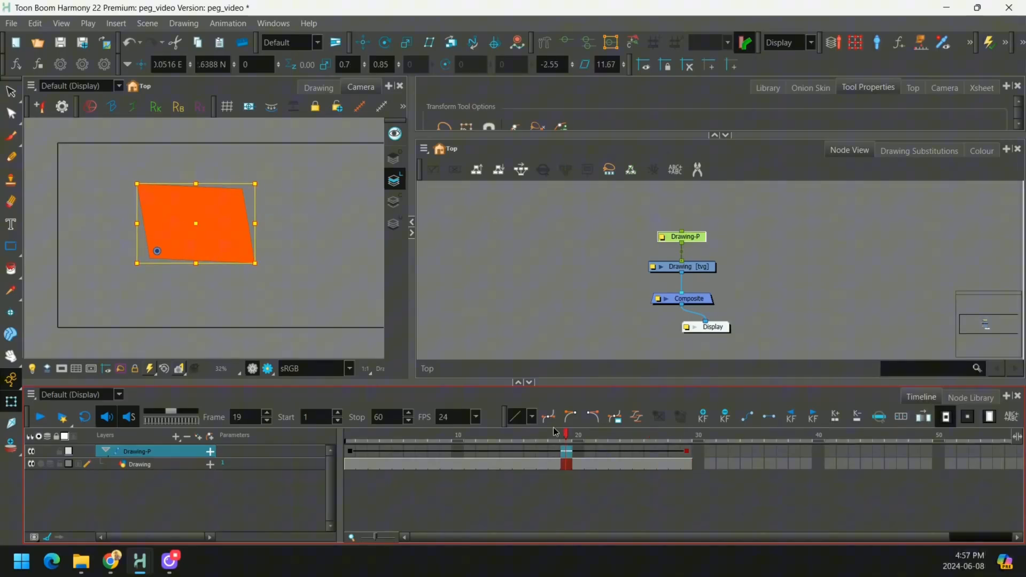
# Set the peg's keyframes to stop-motion with Ctrl+L and scrub to check the held poses.
pyautogui.click(506, 434)
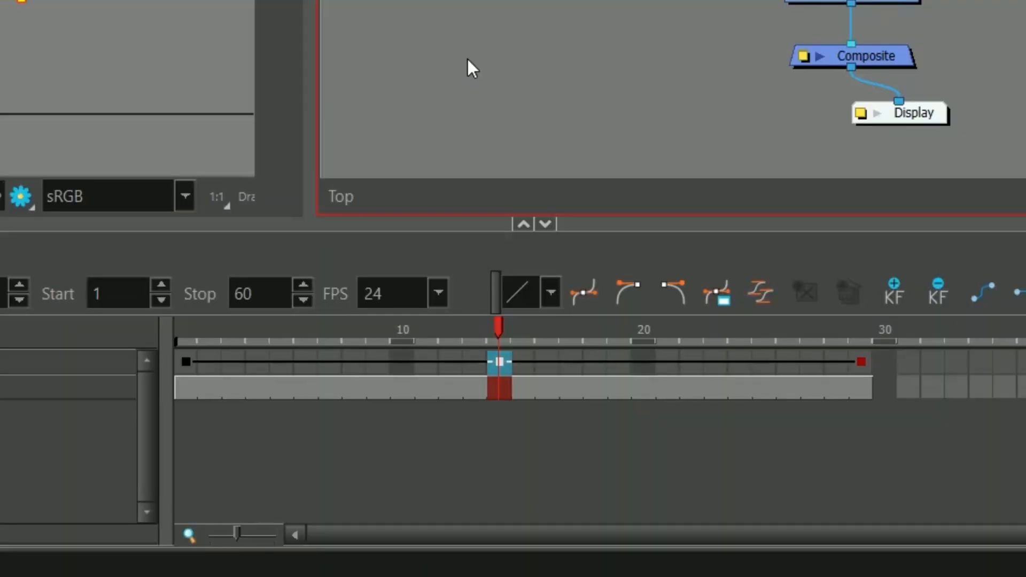
pyautogui.press('ctrl+l')
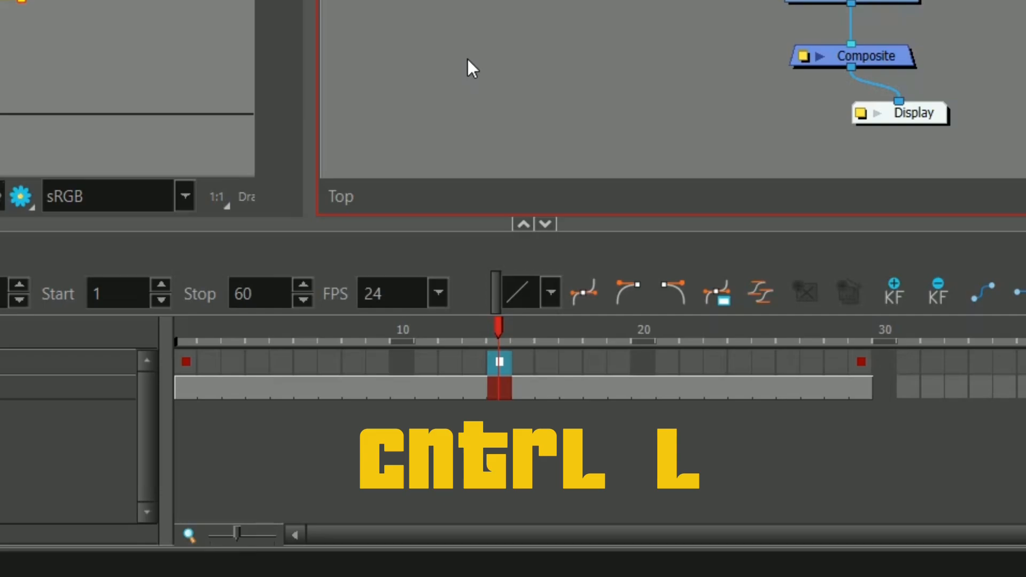
pyautogui.press('ctrl+l')
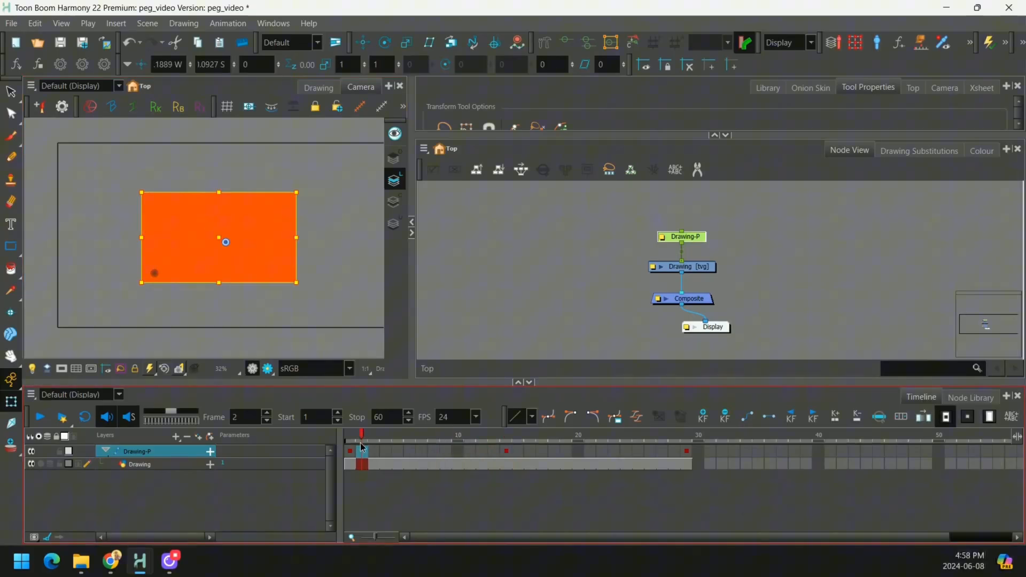
pyautogui.moveTo(362, 436); pyautogui.dragTo(506, 436)
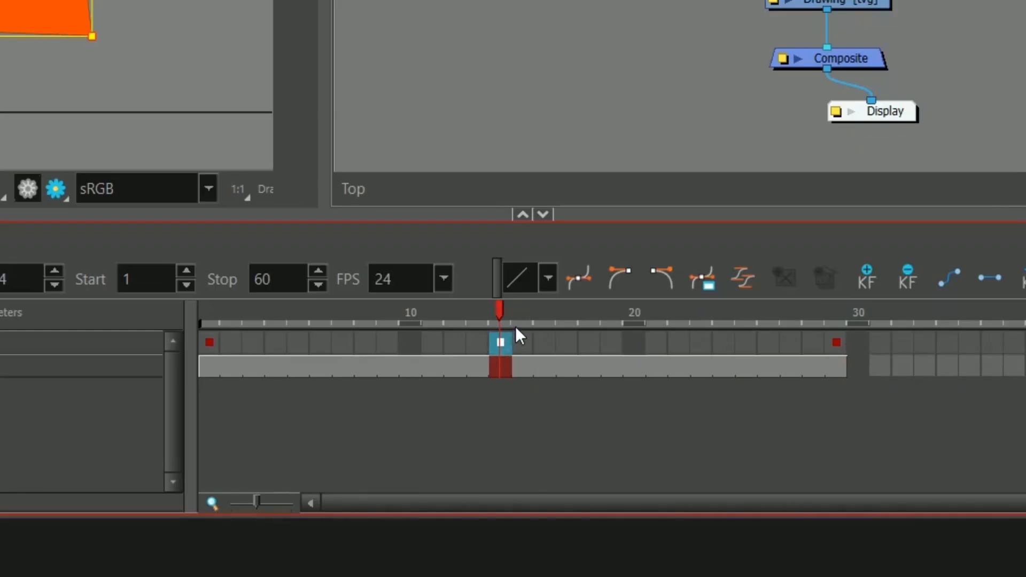
# Turn the middle and first keyframes back into motion keyframes with Ctrl+K.
pyautogui.press('ctrl+k')
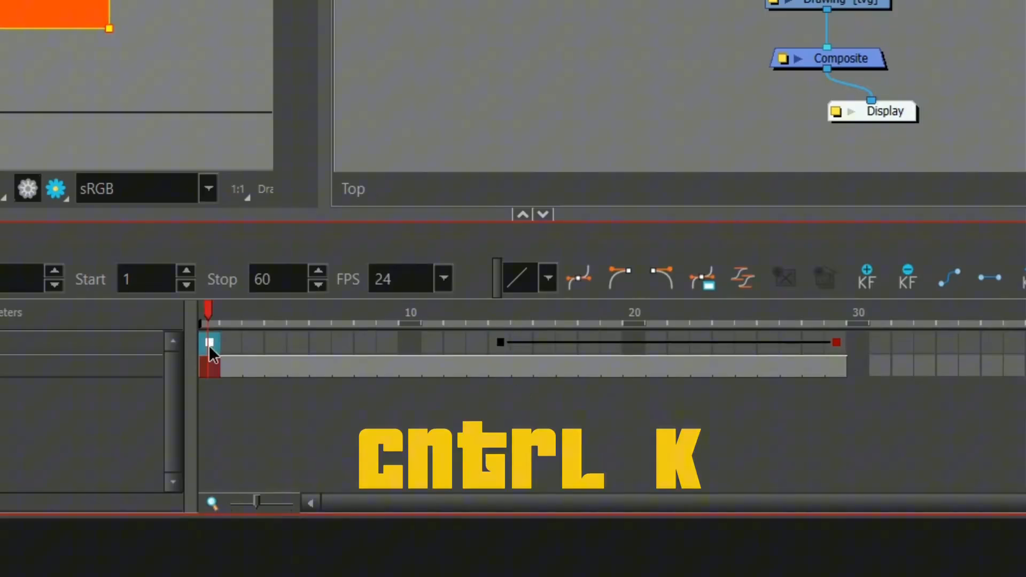
pyautogui.press('ctrl+k')
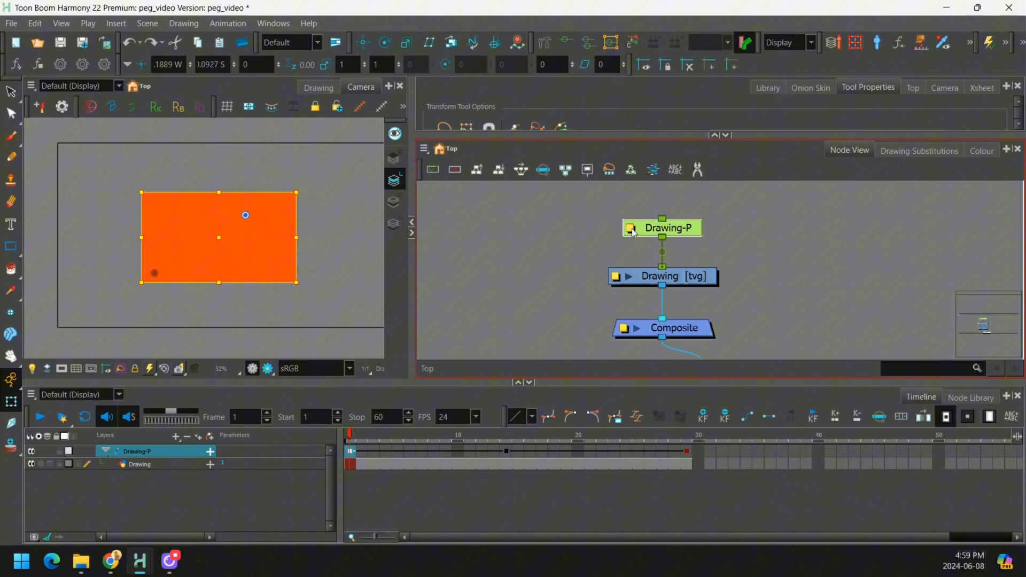
# Show Drawing-P's Layer Properties with its position, scale, rotation, skew and pivot values.
pyautogui.doubleClick(662, 227)
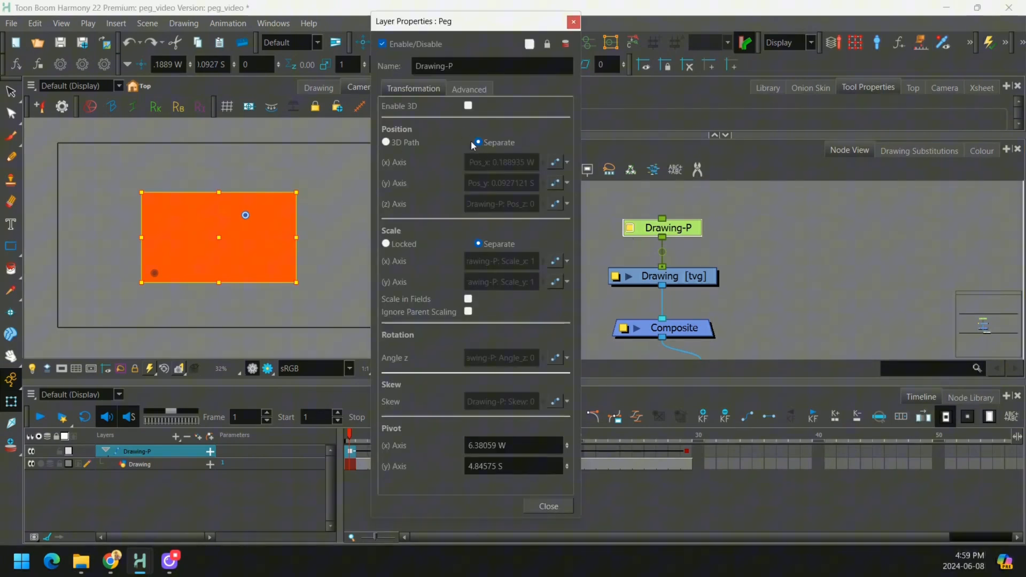
pyautogui.moveTo(450, 165)
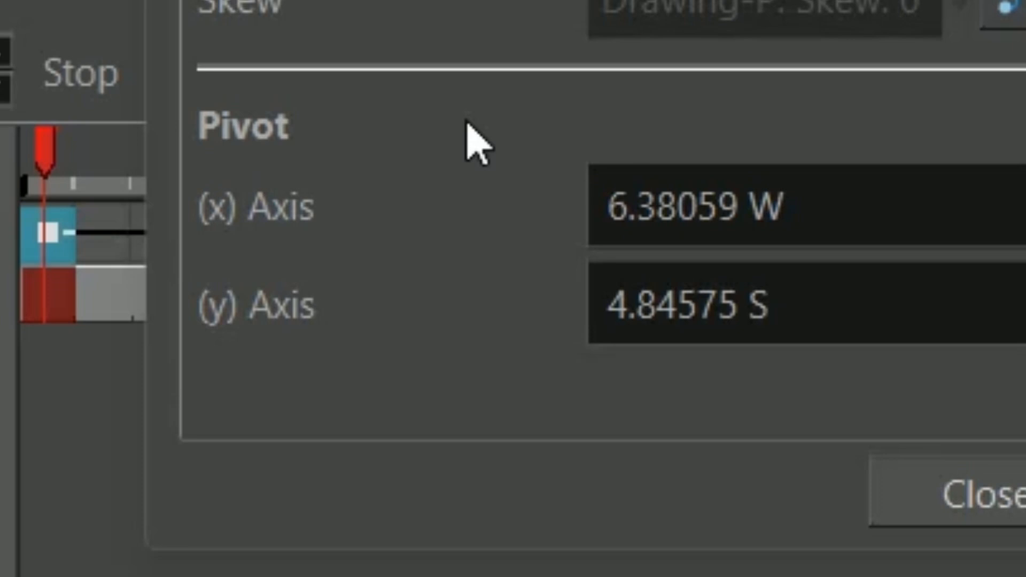
pyautogui.moveTo(632, 72)
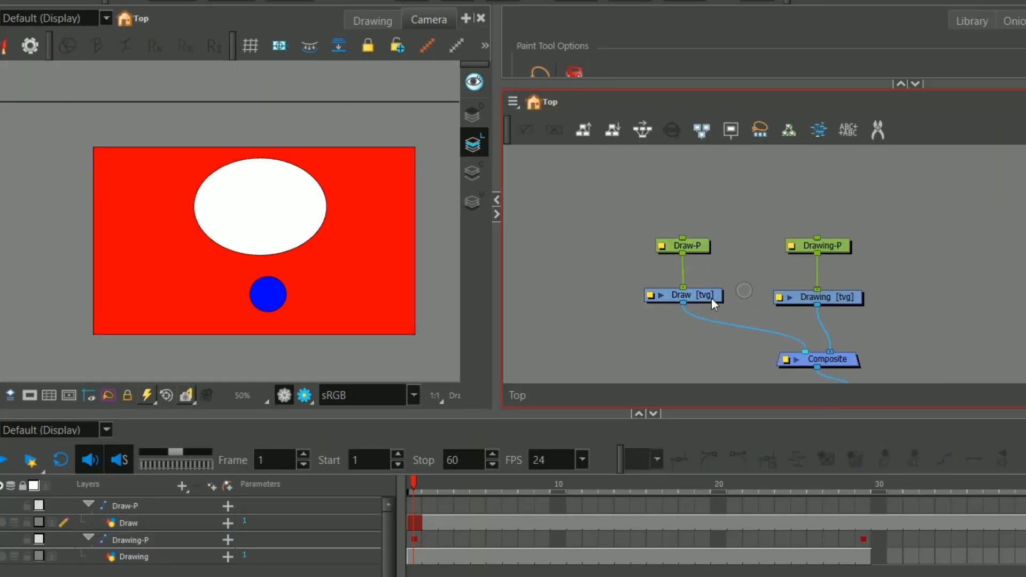
# Select the oval-and-circle drawing node to place a parent peg above both pegs.
pyautogui.click(817, 296)
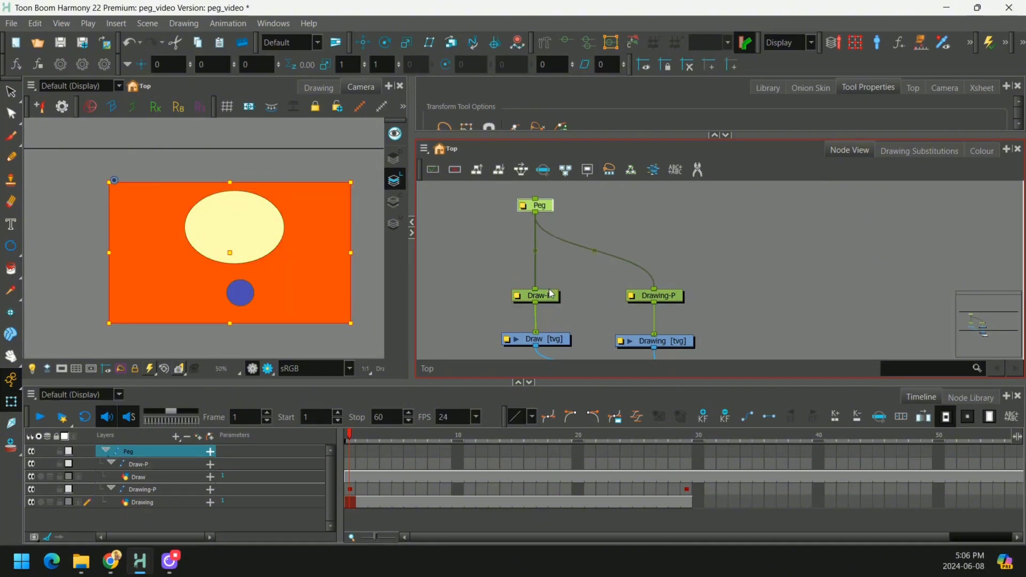
# Select the shared parent Peg and move the rectangle and oval drawing up and left together.
pyautogui.click(536, 295)
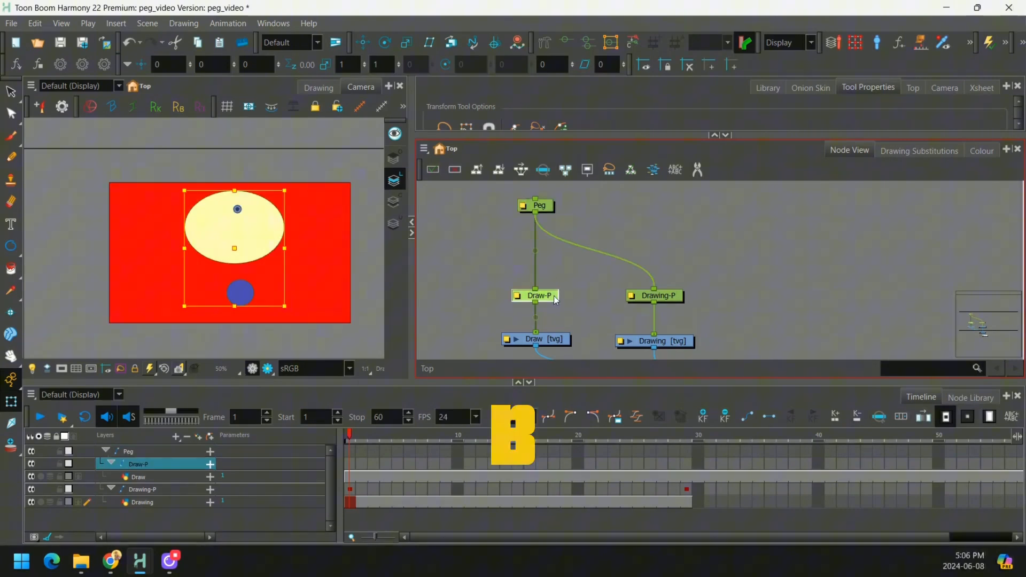
pyautogui.click(536, 205)
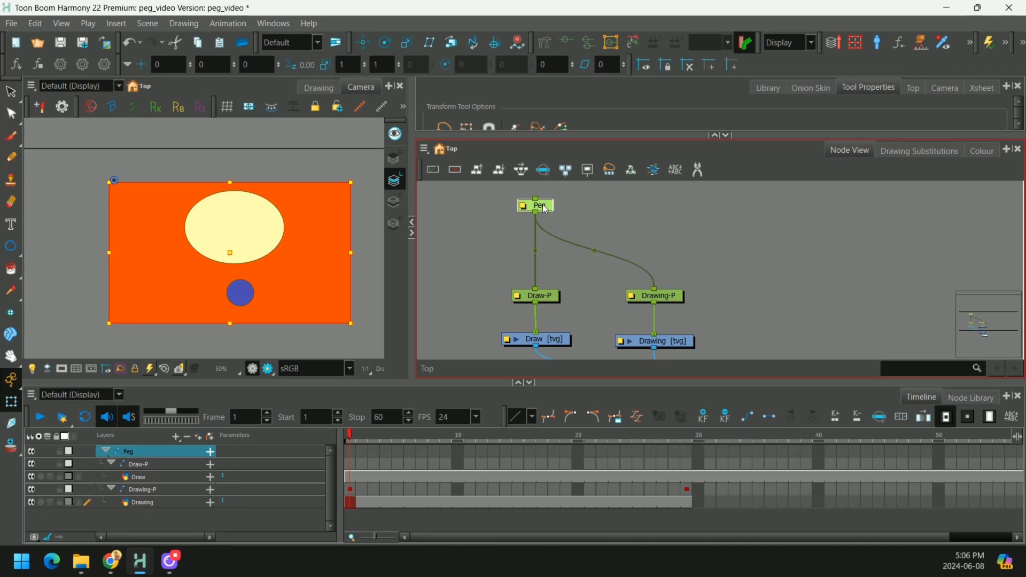
pyautogui.moveTo(229, 253); pyautogui.dragTo(213, 240)
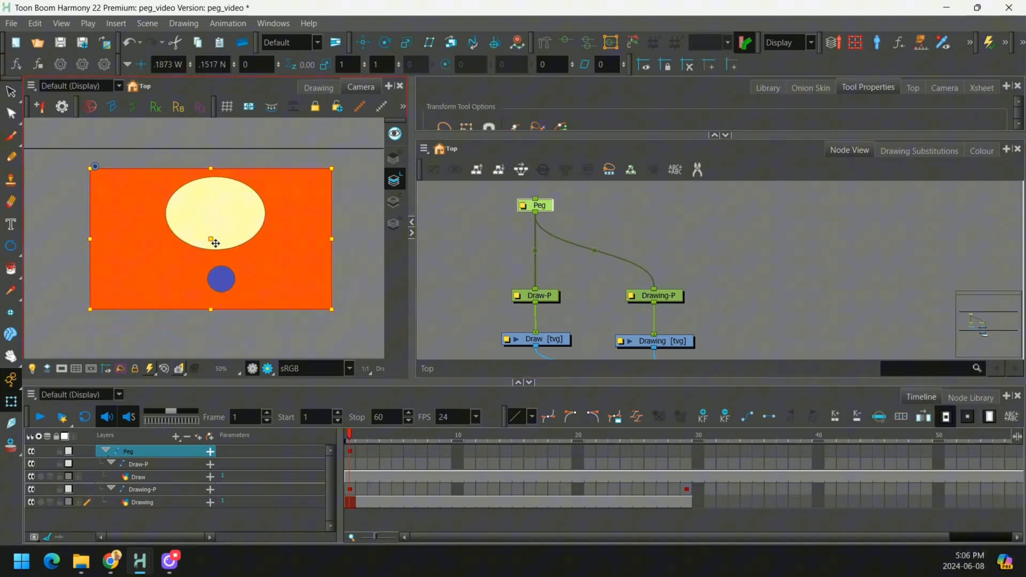
pyautogui.press('shift+b')
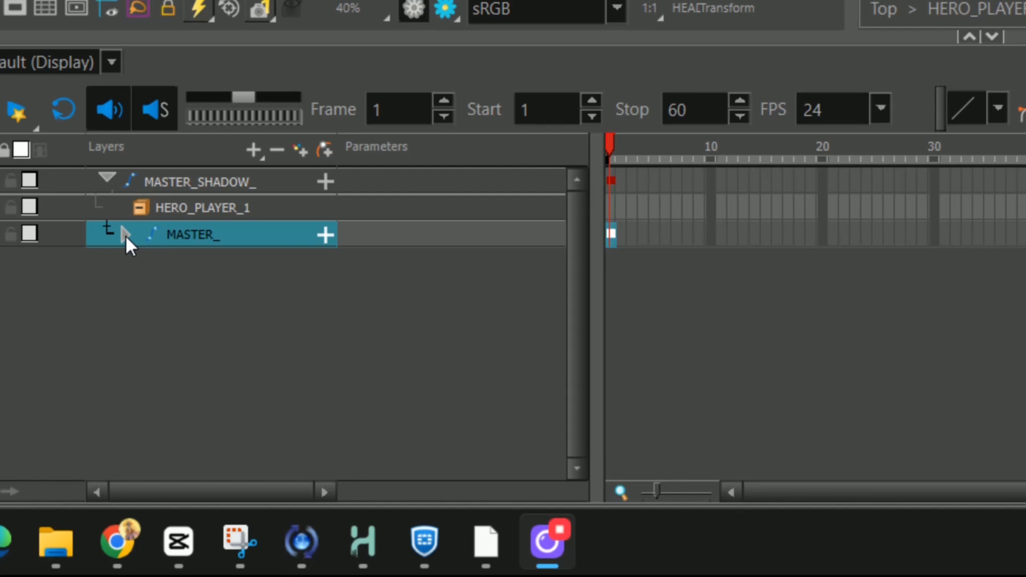
# Key the MASTER_ peg through frame 7 and select frame 7 on the U_BODY and L_BODY pegs.
pyautogui.click(129, 235)
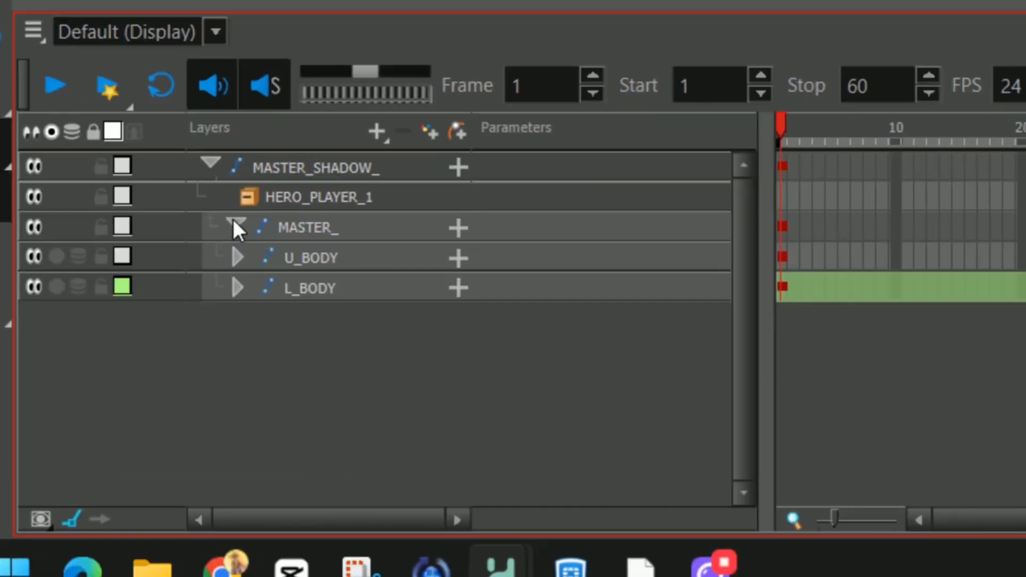
pyautogui.click(237, 226)
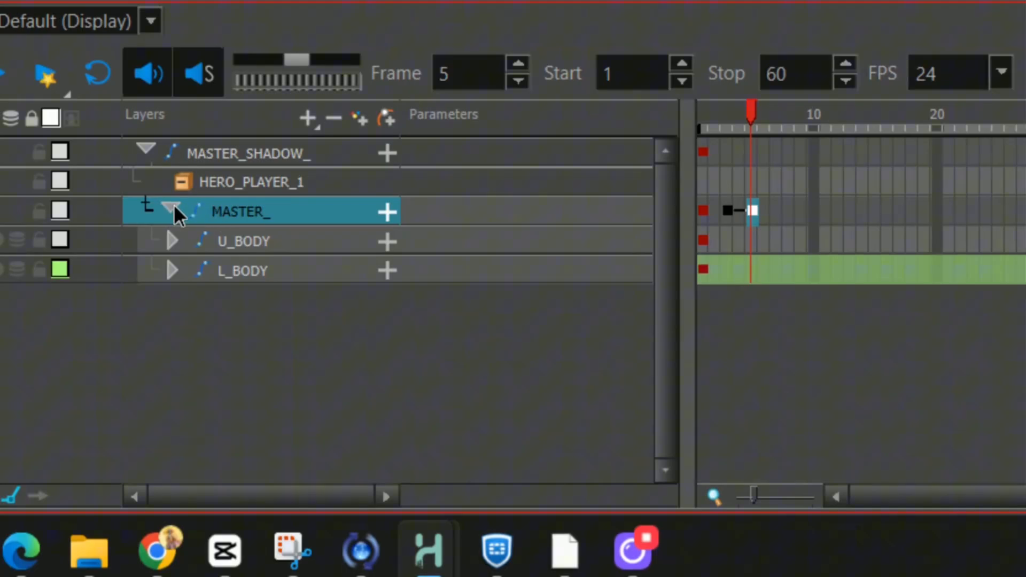
pyautogui.click(168, 211)
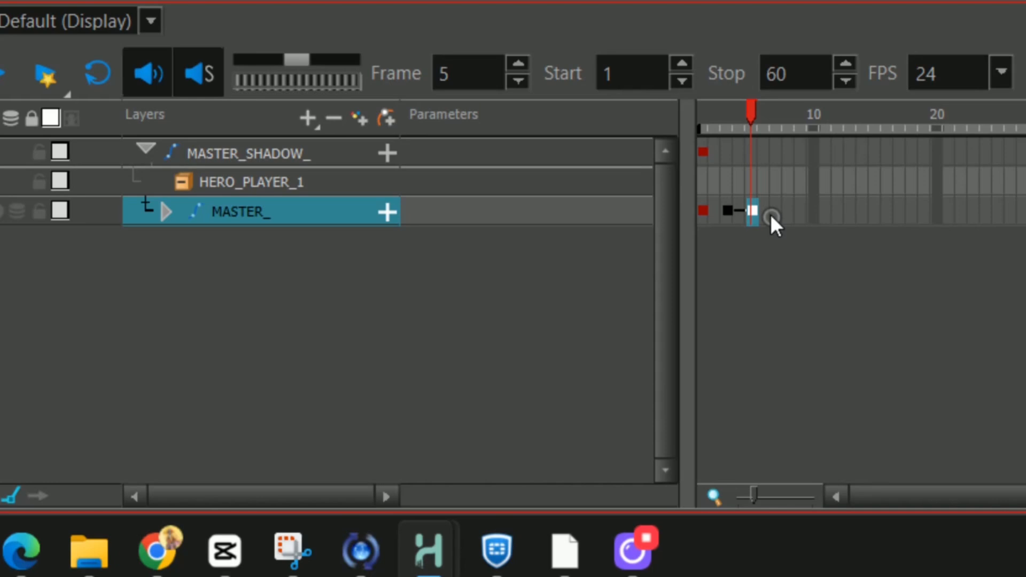
pyautogui.moveTo(752, 211); pyautogui.dragTo(776, 211)
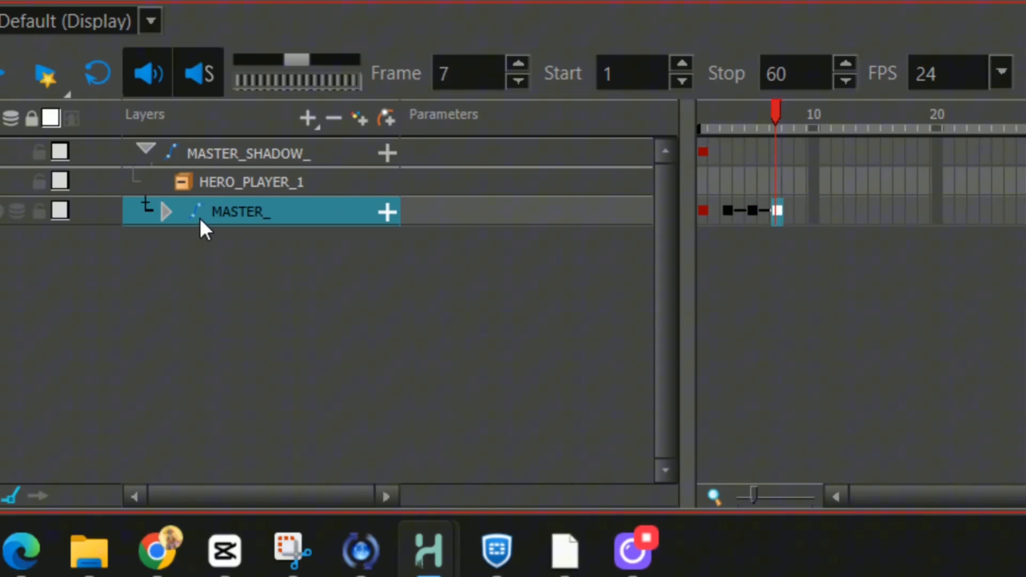
pyautogui.click(169, 211)
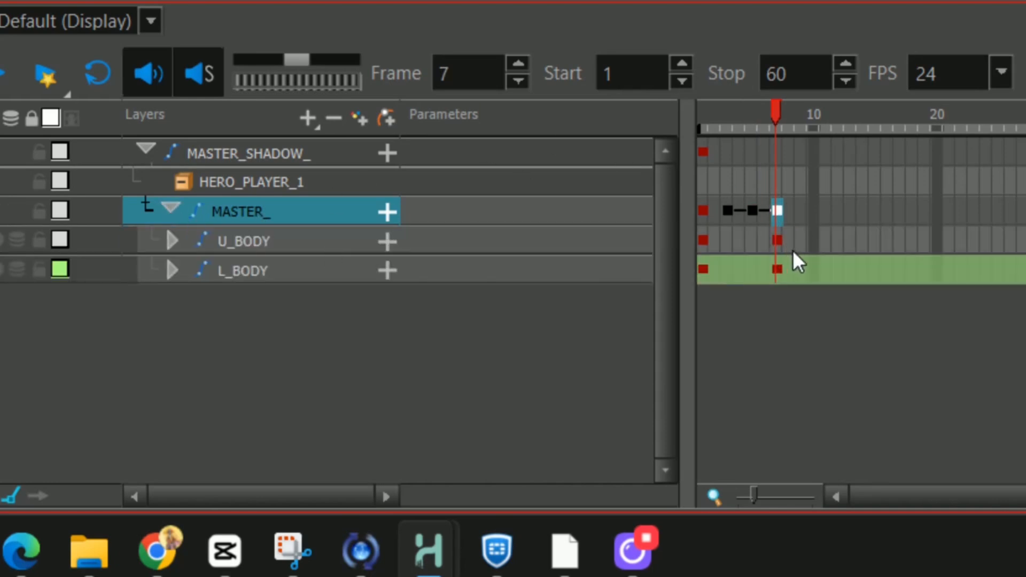
pyautogui.click(243, 240)
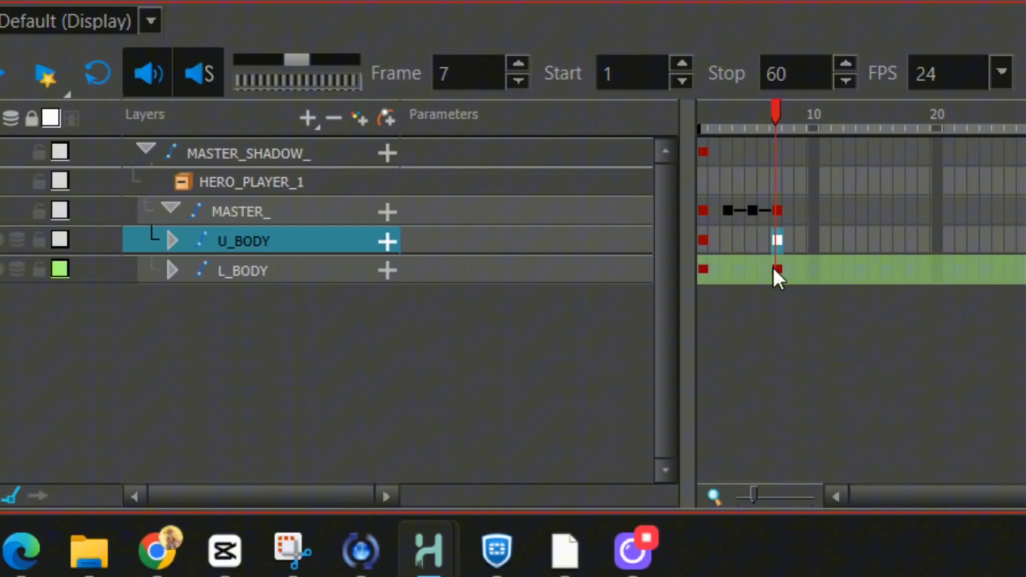
pyautogui.moveTo(786, 216)
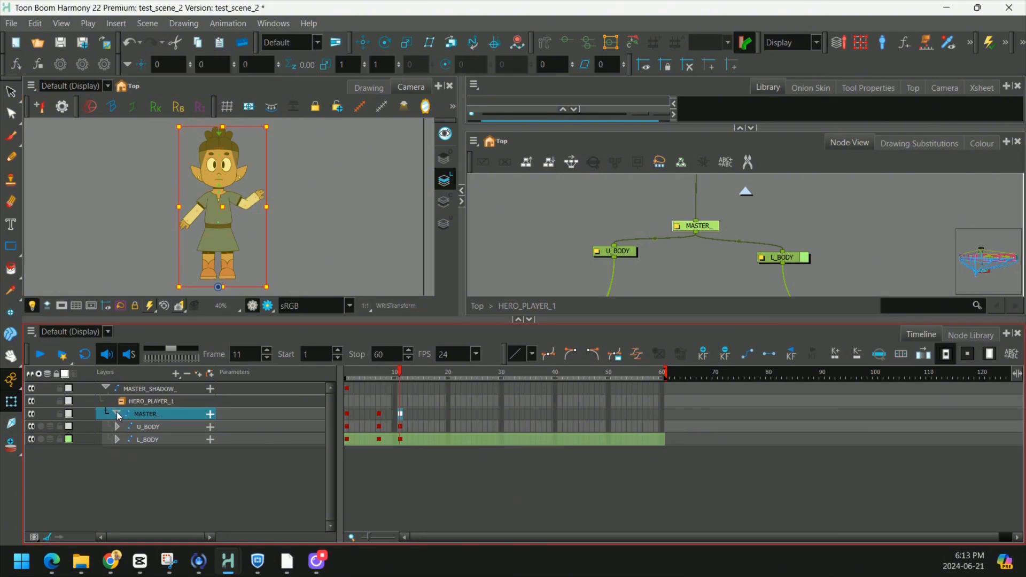
# Connect Peg_1 between Peg and the Eye and Mouth nodes, then move the whole face to test.
pyautogui.click(115, 413)
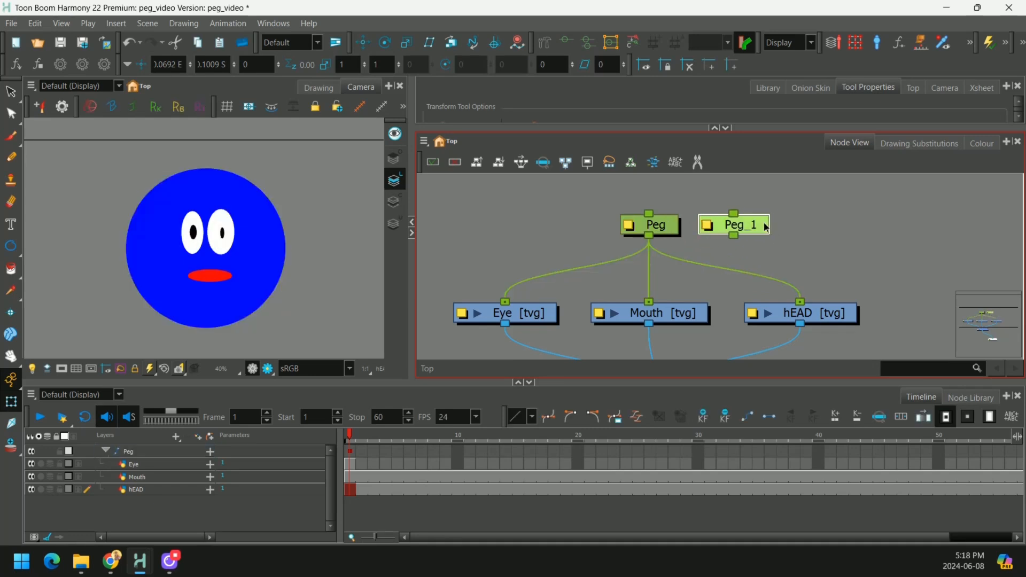
pyautogui.moveTo(733, 225); pyautogui.dragTo(648, 274)
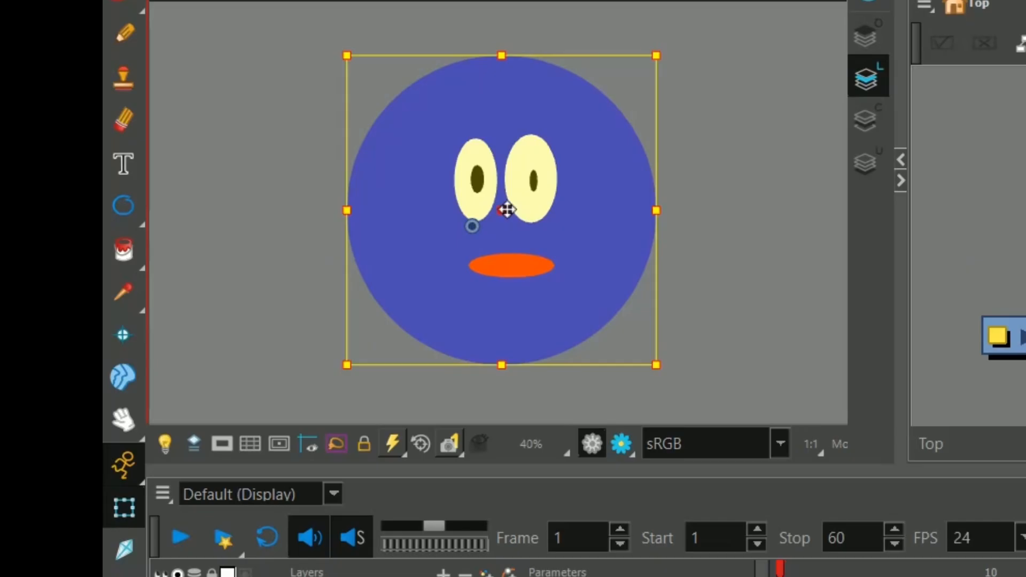
pyautogui.moveTo(504, 210); pyautogui.dragTo(546, 218)
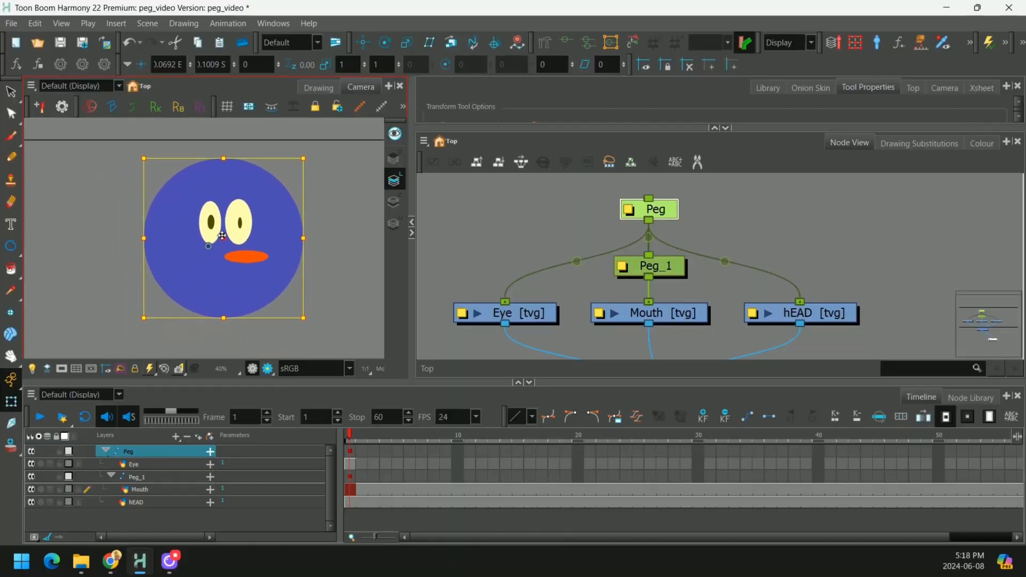
pyautogui.moveTo(223, 237); pyautogui.dragTo(218, 211)
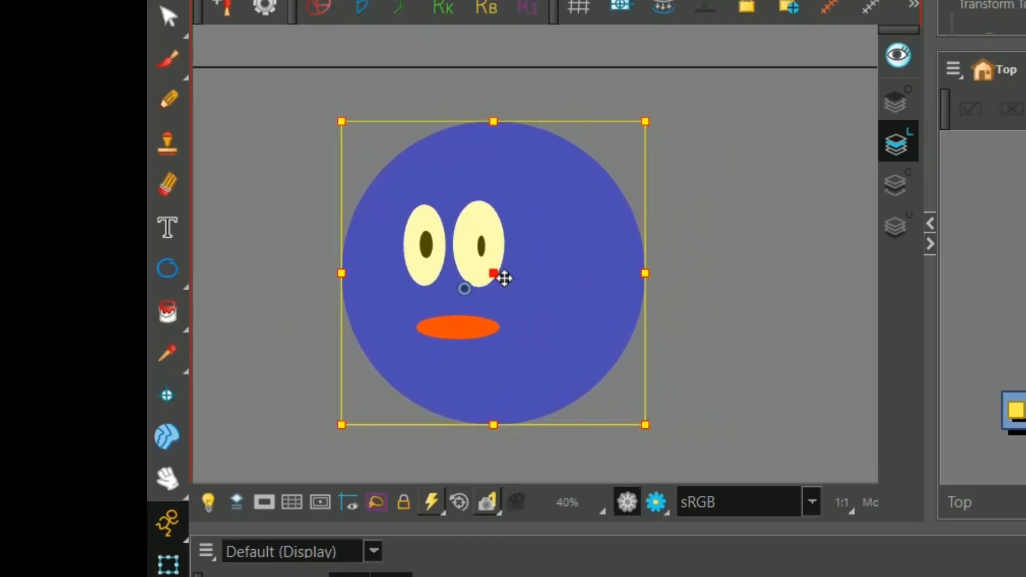
# Shift the face within the frame and slide the eyes and mouth across it and back to centre.
pyautogui.moveTo(491, 273); pyautogui.dragTo(602, 272)
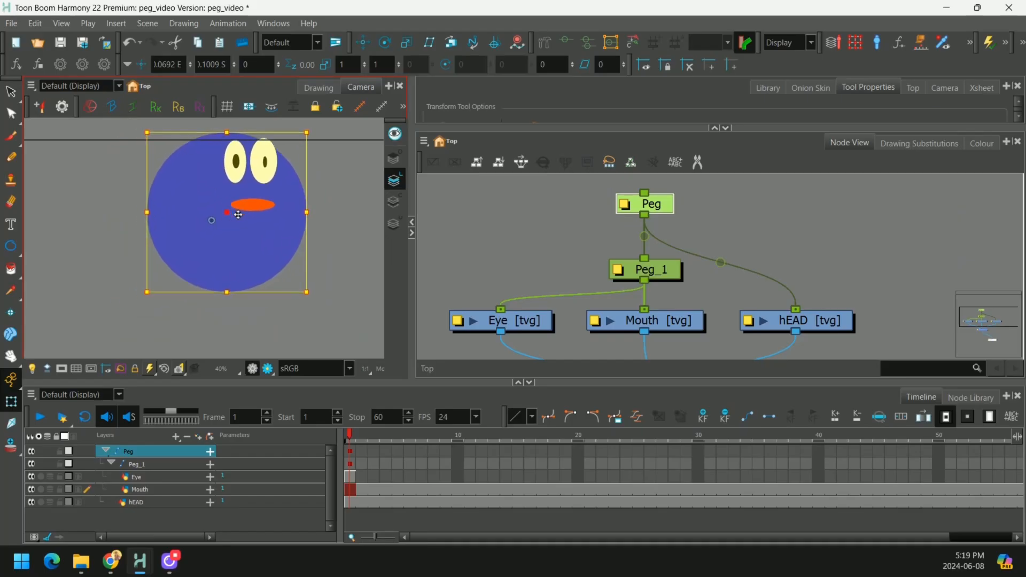
pyautogui.moveTo(228, 213); pyautogui.dragTo(246, 256)
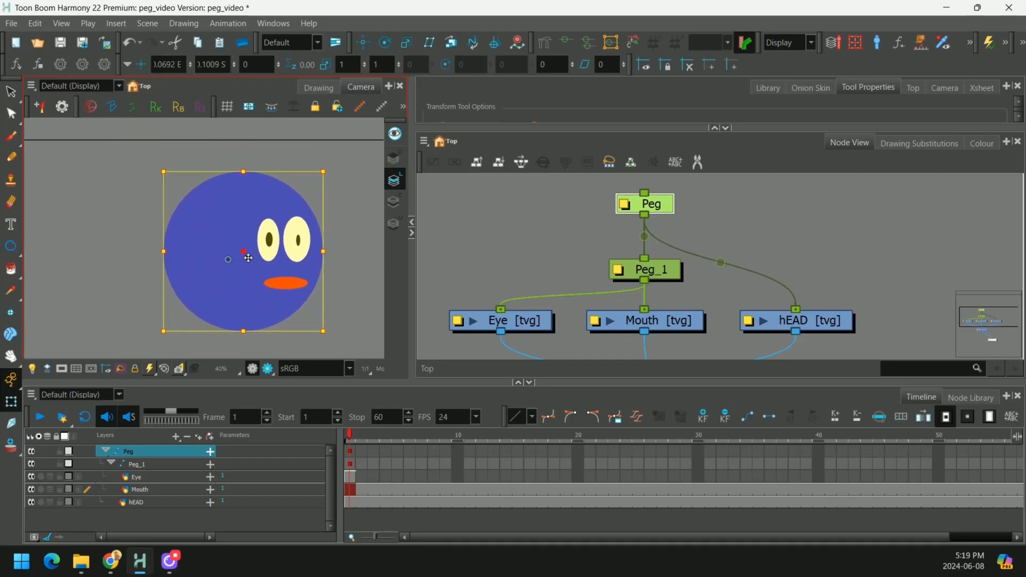
pyautogui.moveTo(247, 256); pyautogui.dragTo(185, 256)
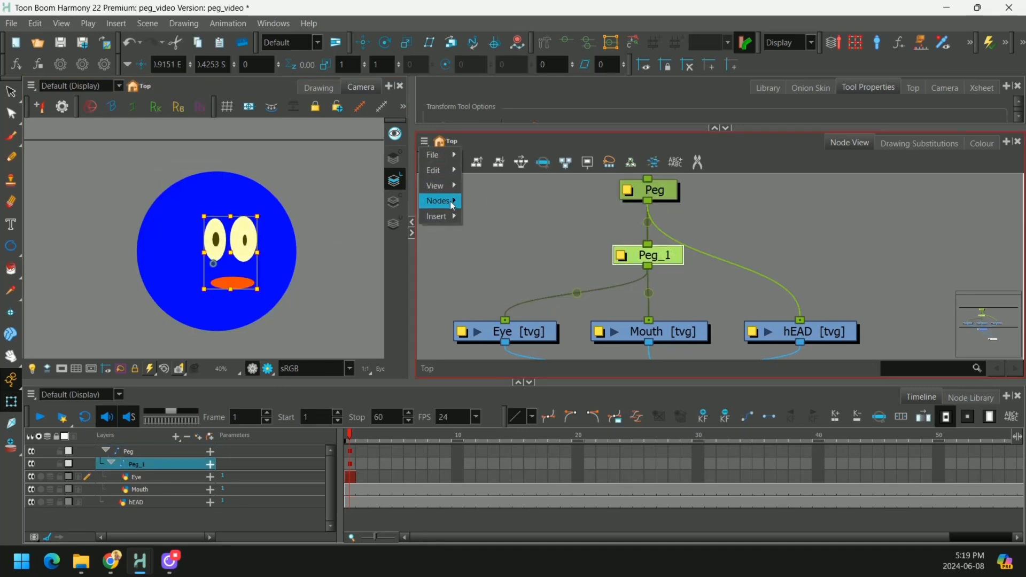
# Insert Peg_2 above the Eye node and shift the eyes left then back inside the face.
pyautogui.click(437, 201)
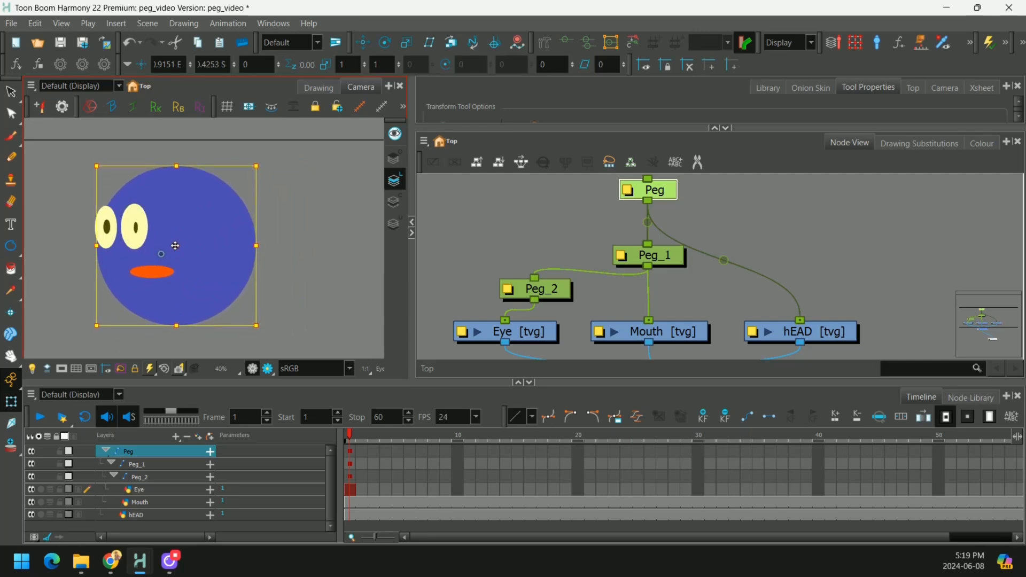
pyautogui.moveTo(175, 246); pyautogui.dragTo(195, 254)
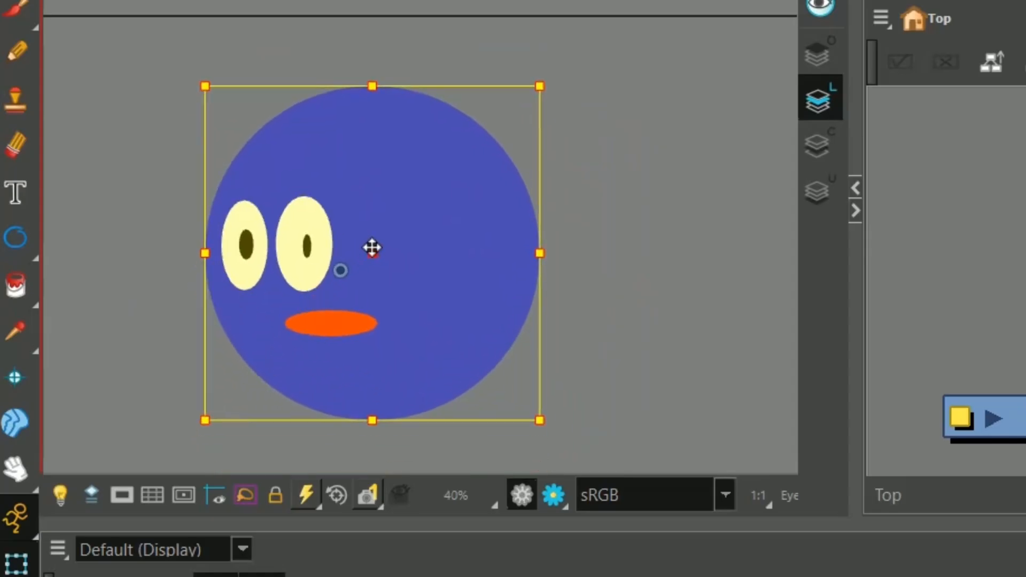
pyautogui.moveTo(372, 248); pyautogui.dragTo(492, 211)
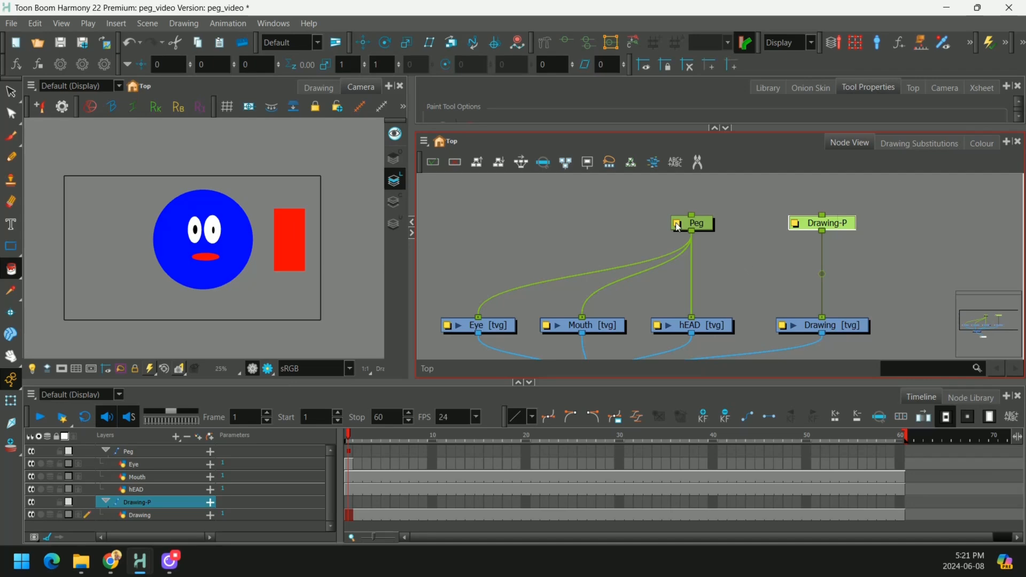
# Show Layer Properties for Peg and Drawing-P and bring up the function link menu on Peg's x position.
pyautogui.doubleClick(693, 224)
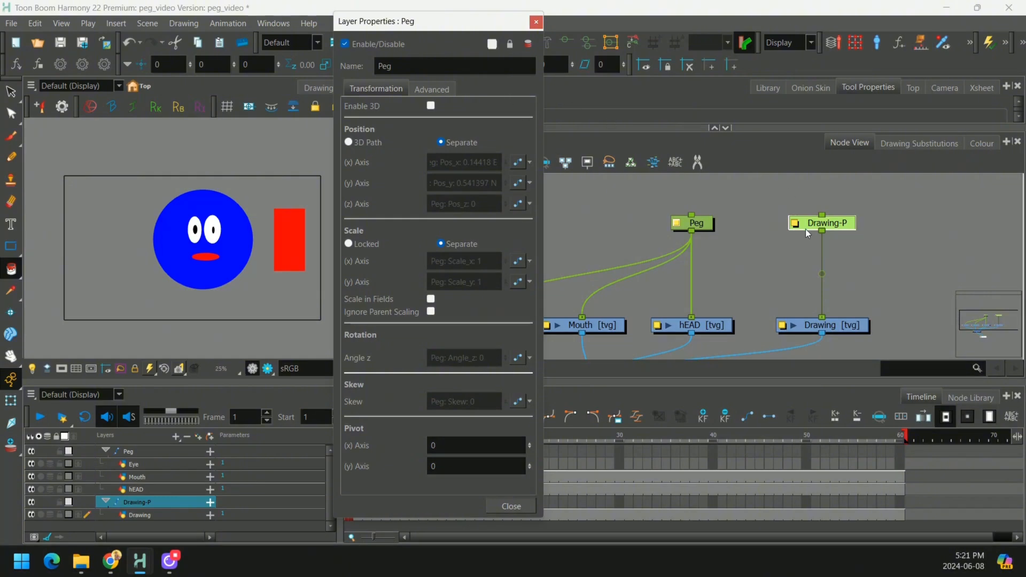
pyautogui.click(827, 222)
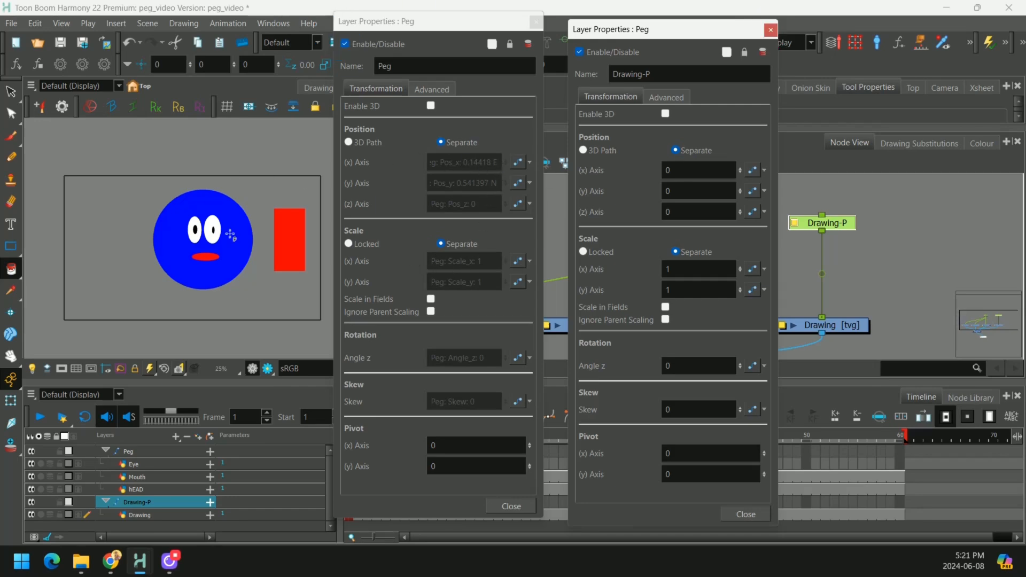
pyautogui.moveTo(299, 206)
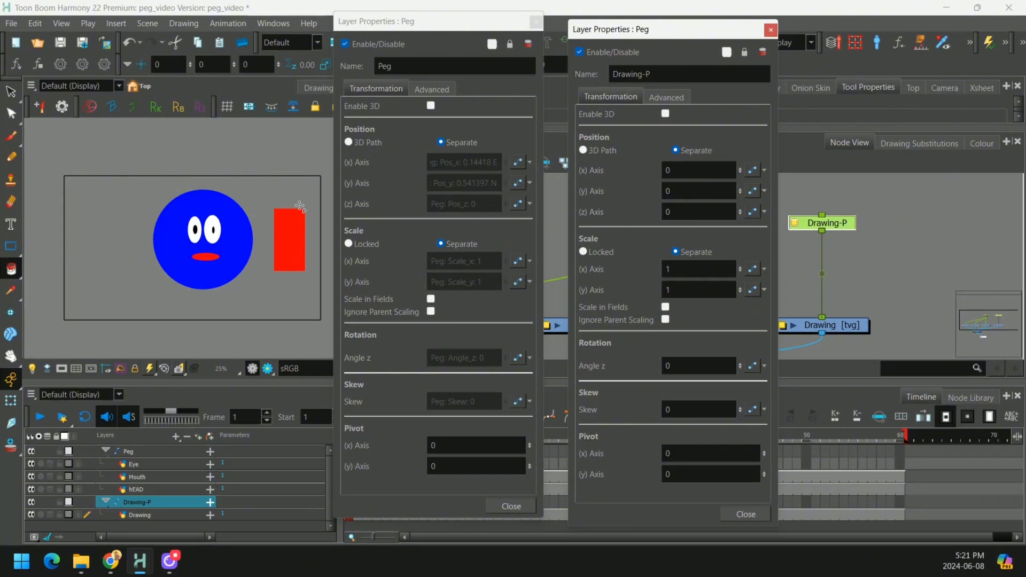
pyautogui.moveTo(527, 163)
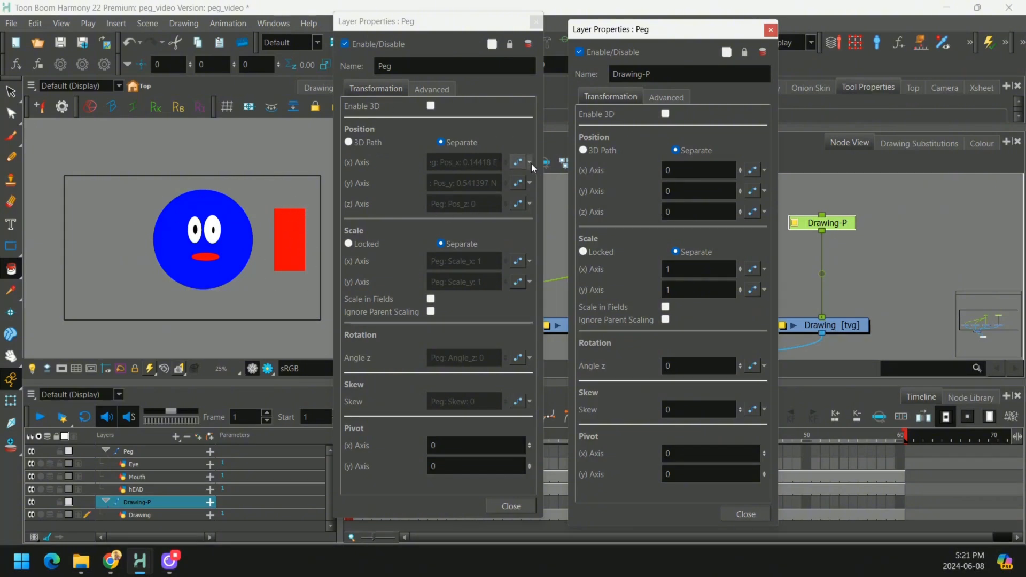
pyautogui.click(528, 161)
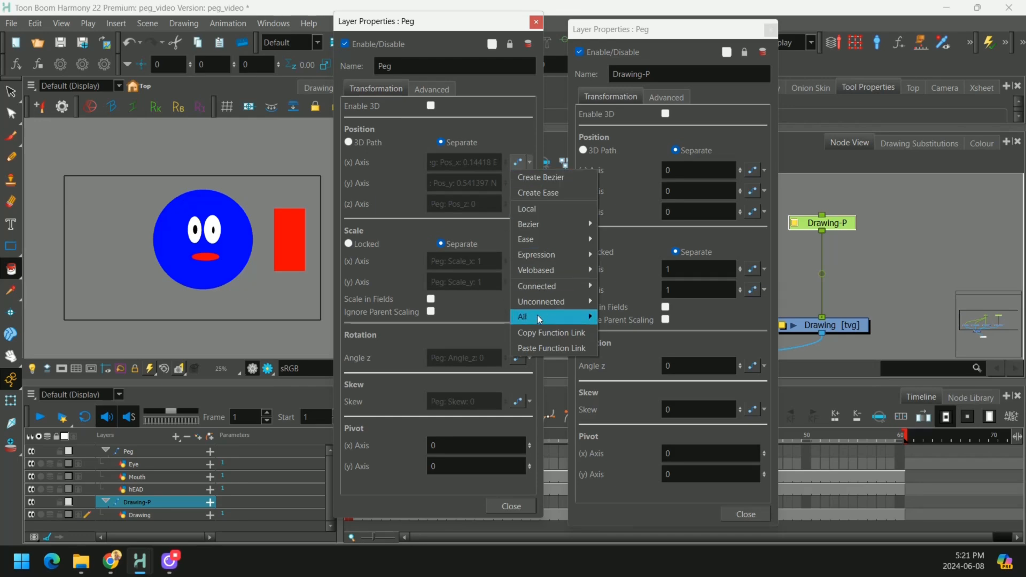
pyautogui.moveTo(550, 337)
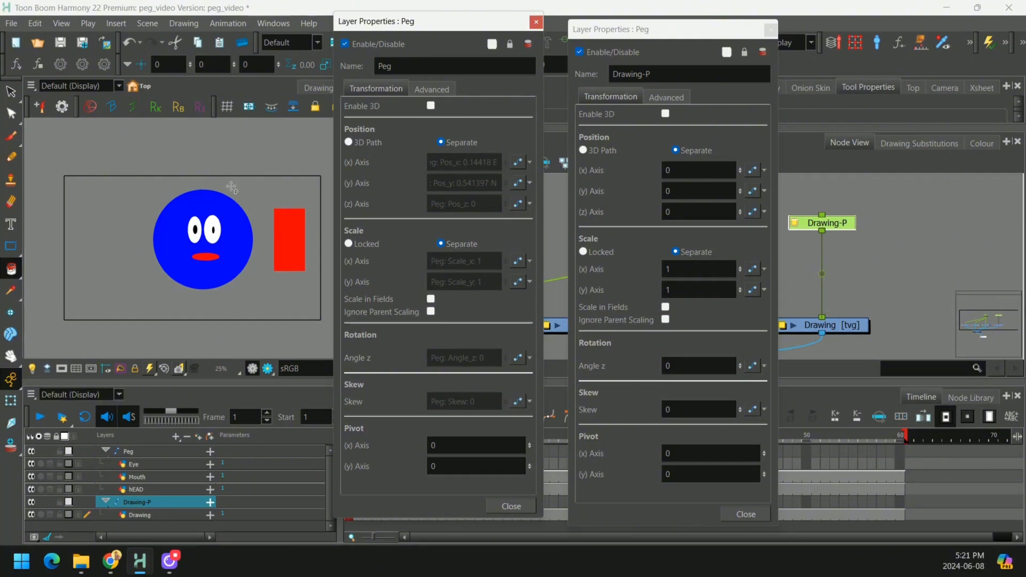
pyautogui.moveTo(363, 167)
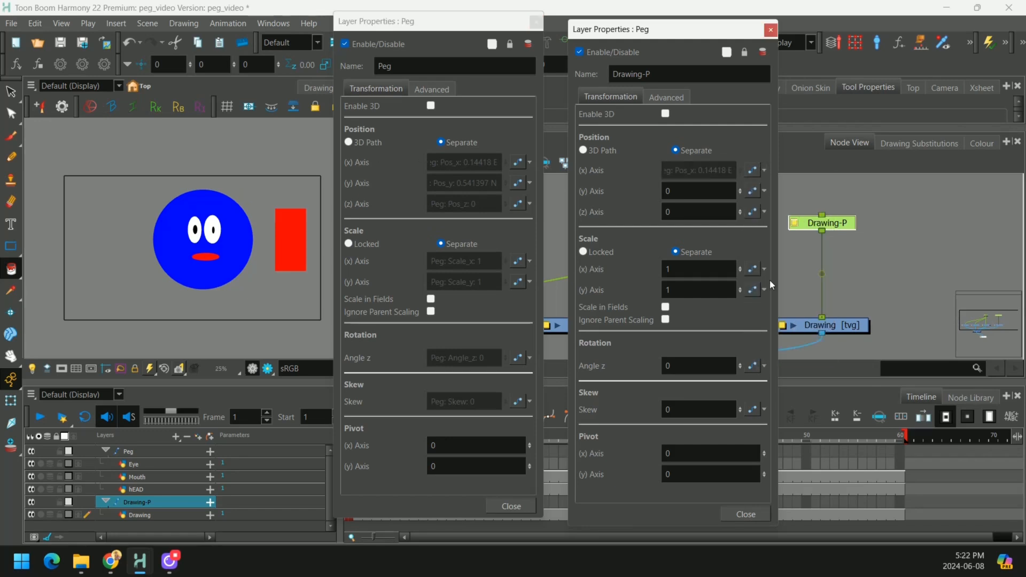
pyautogui.moveTo(558, 205)
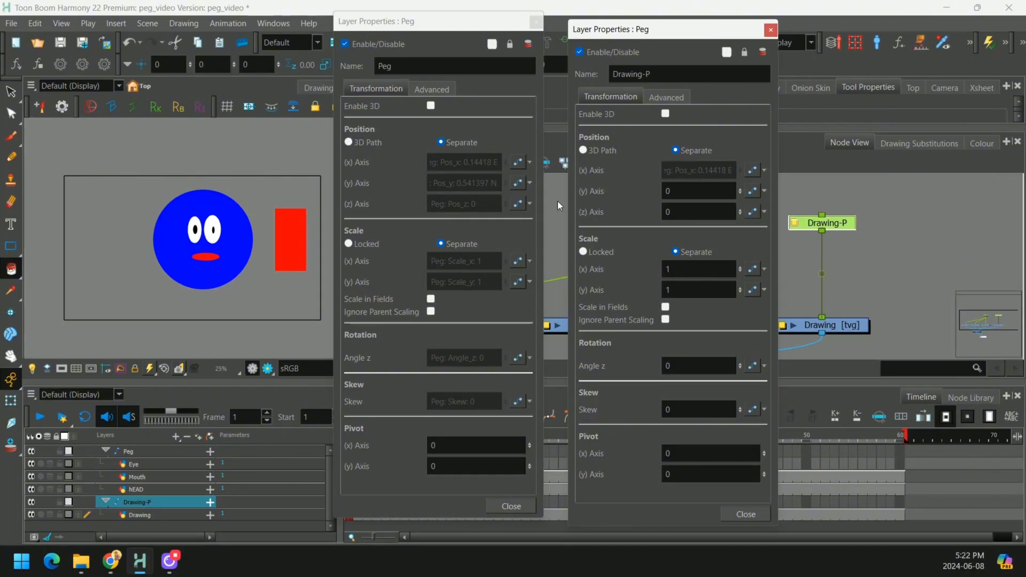
pyautogui.moveTo(530, 188)
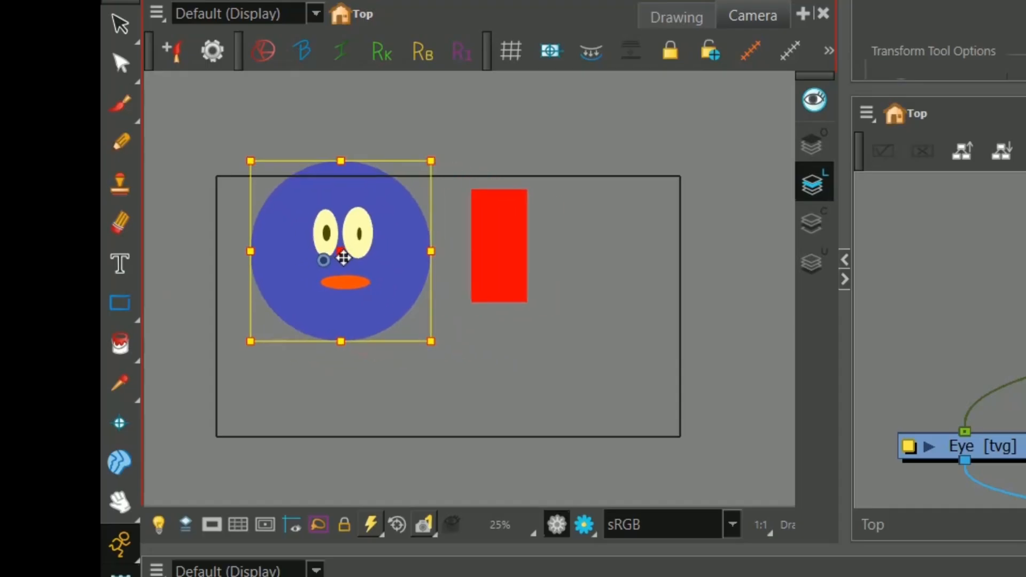
# Move the face to check the rectangle follows, then paste Peg's Y position function onto Drawing-P's Y axis.
pyautogui.moveTo(342, 250); pyautogui.dragTo(369, 320)
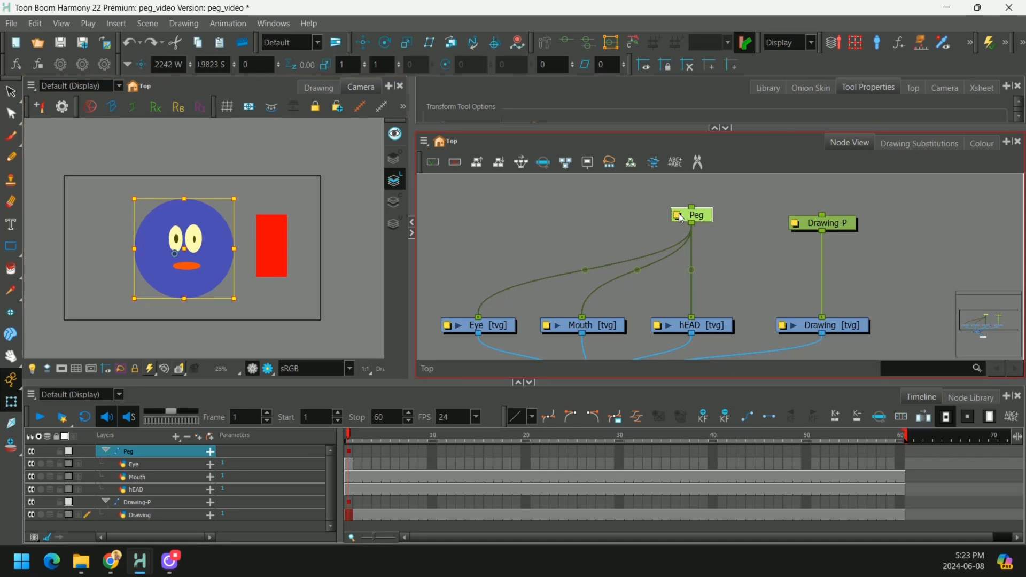
pyautogui.doubleClick(691, 215)
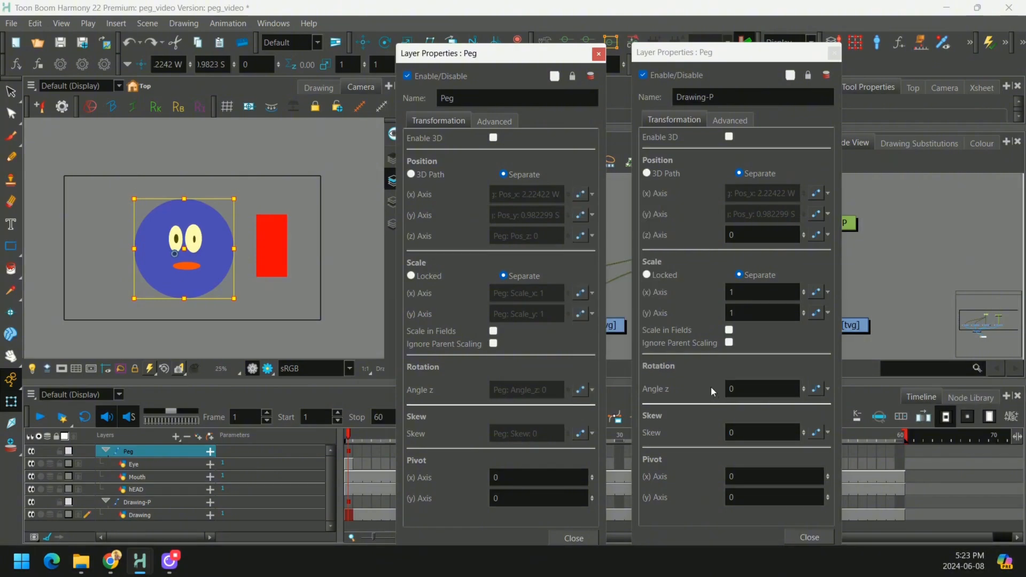
pyautogui.click(827, 390)
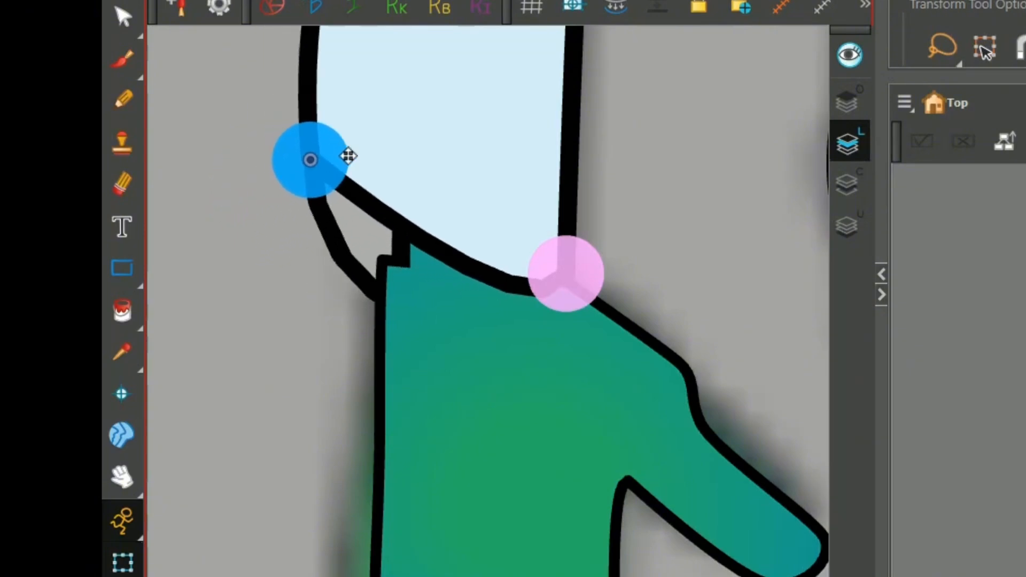
# Adjust the neck deformer before the wolverine_ scene with its Eyes_group-P_1 peg is shown.
pyautogui.moveTo(311, 161); pyautogui.dragTo(271, 142)
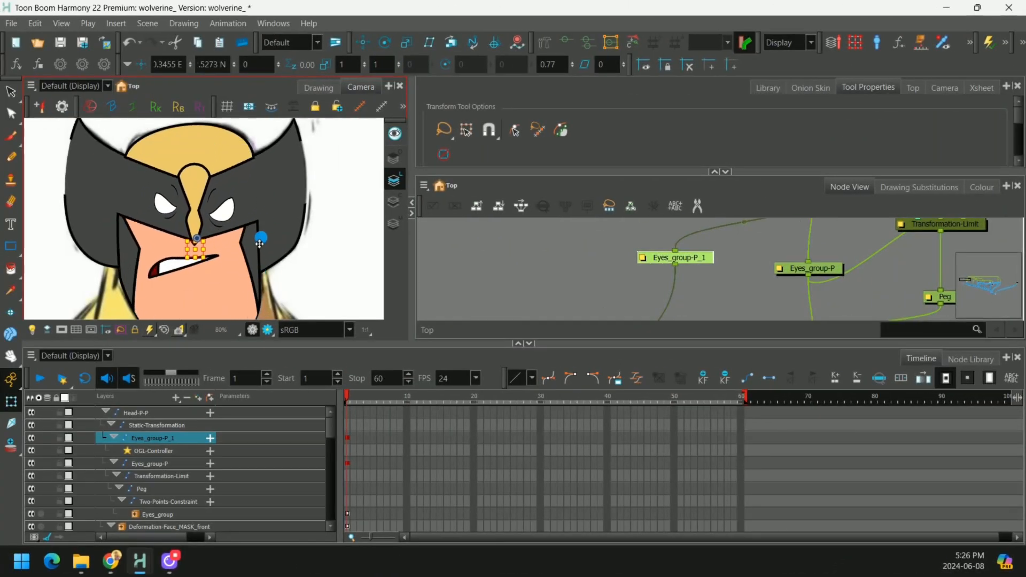
# Drag Eyes_group-P_1 to warp the eyes and mask, then drag it back near its start.
pyautogui.moveTo(261, 237); pyautogui.dragTo(246, 224)
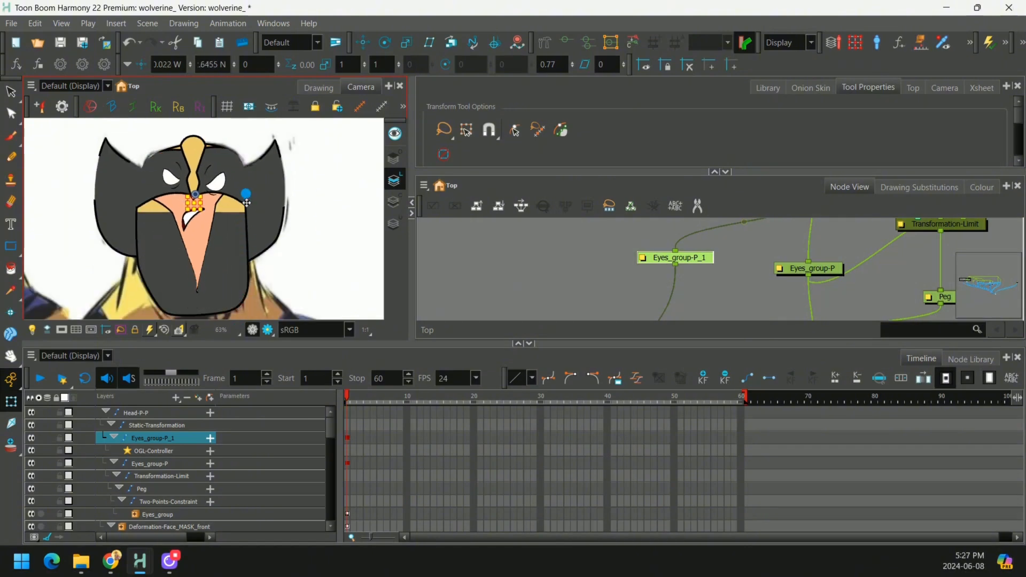
pyautogui.moveTo(246, 194); pyautogui.dragTo(244, 234)
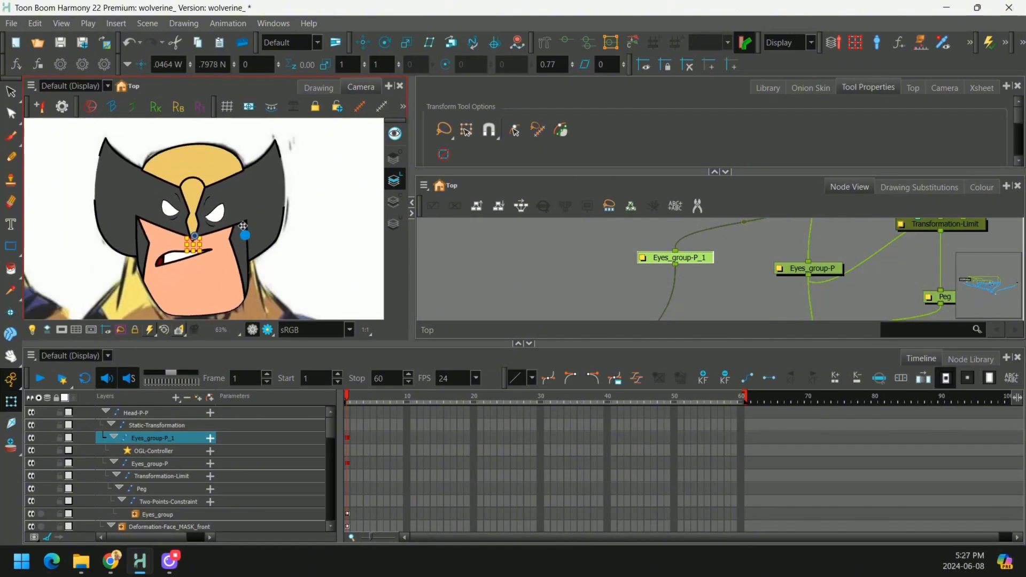